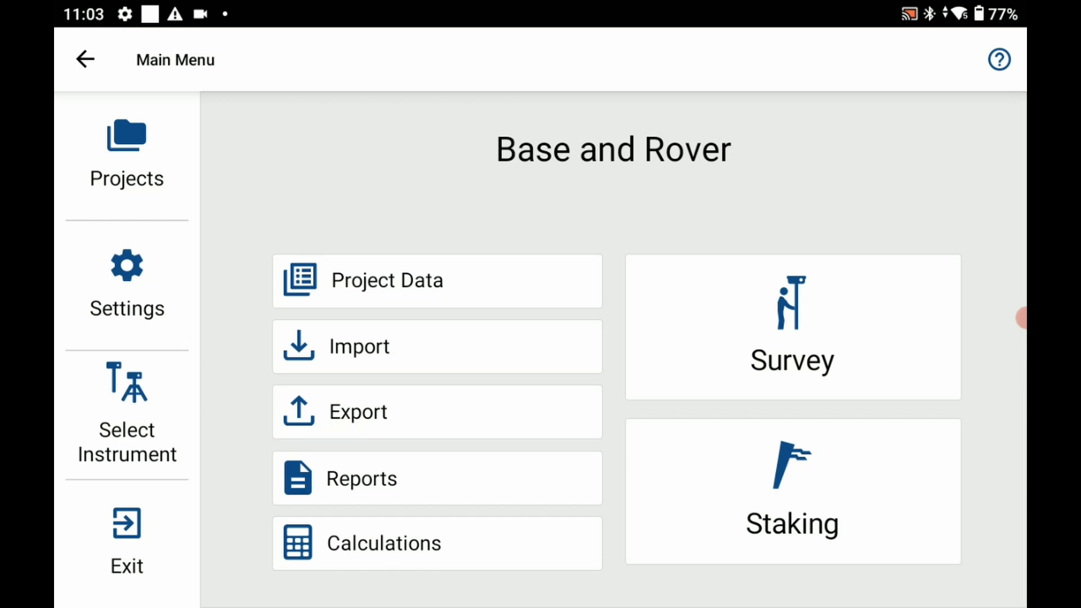
# Add a GNSS Reference profile with make Hemisphere, model S631, named Hemisphere-S631-Base
pyautogui.click(127, 413)
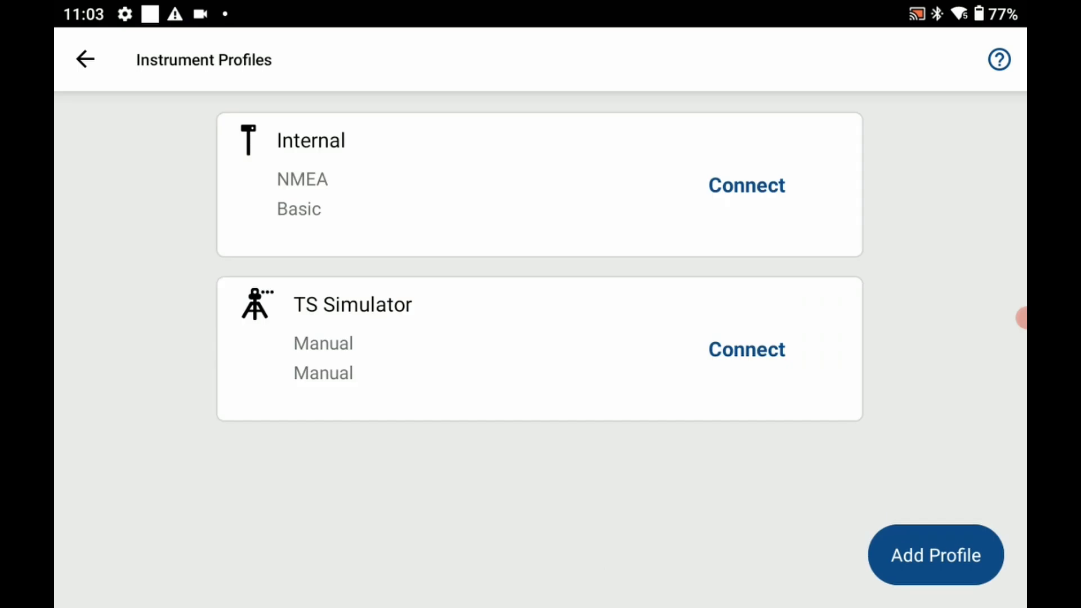
pyautogui.click(935, 555)
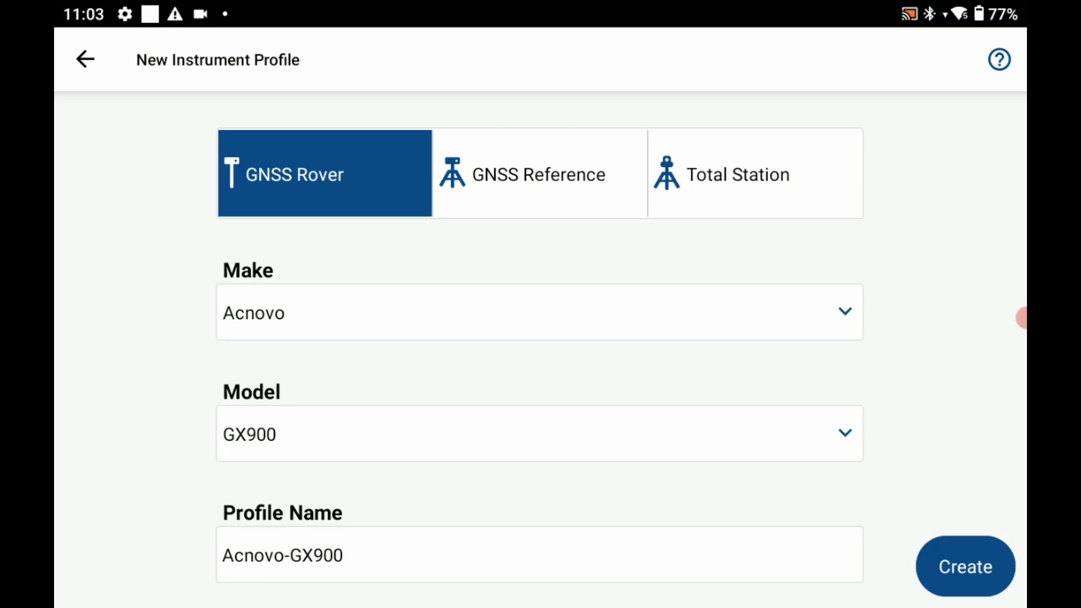
pyautogui.click(539, 173)
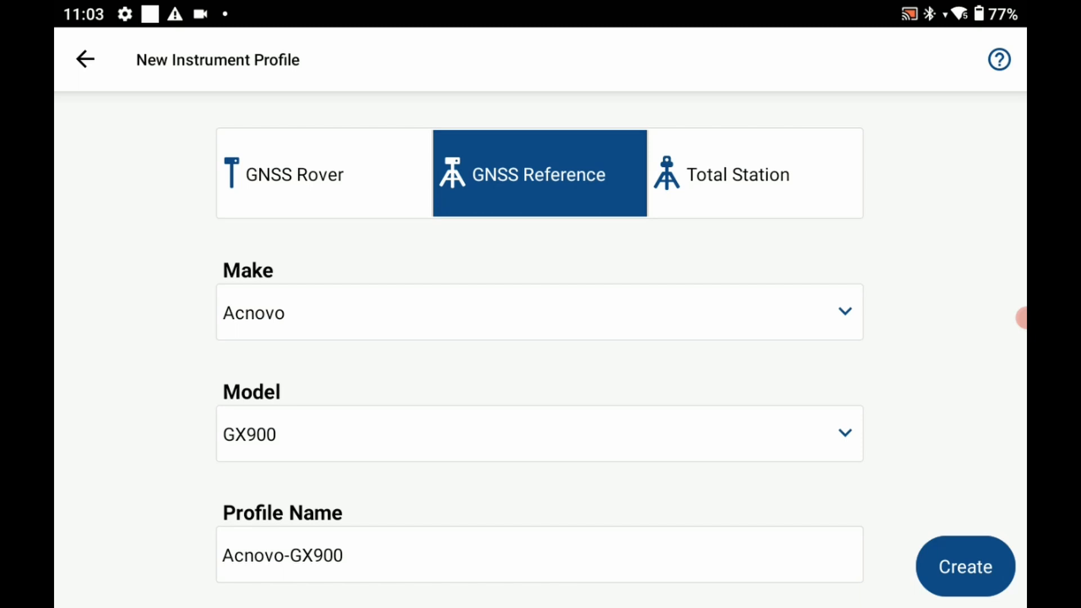
pyautogui.click(540, 312)
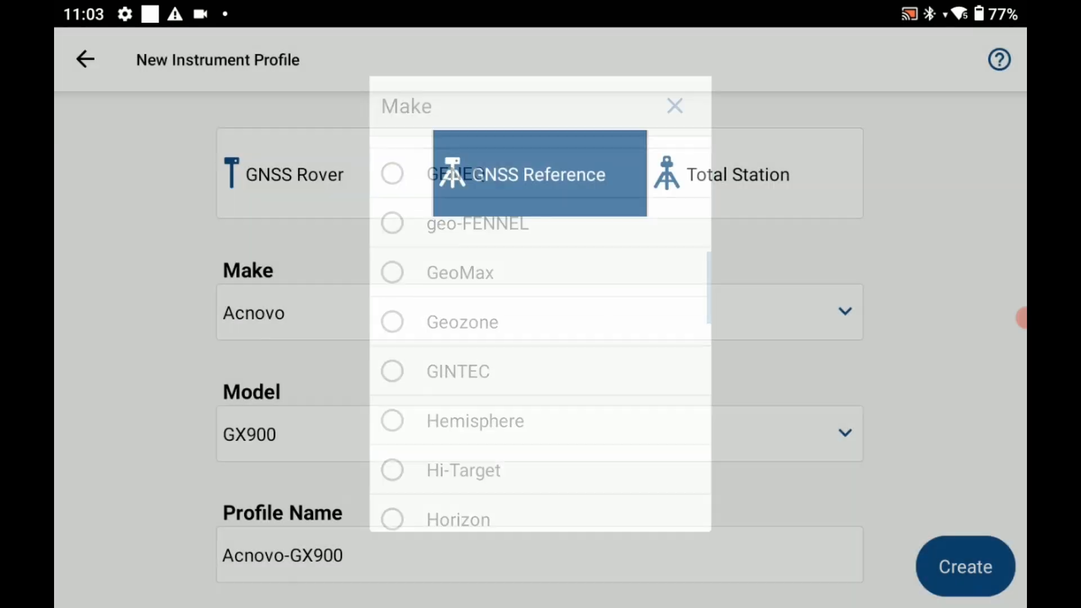
pyautogui.click(474, 420)
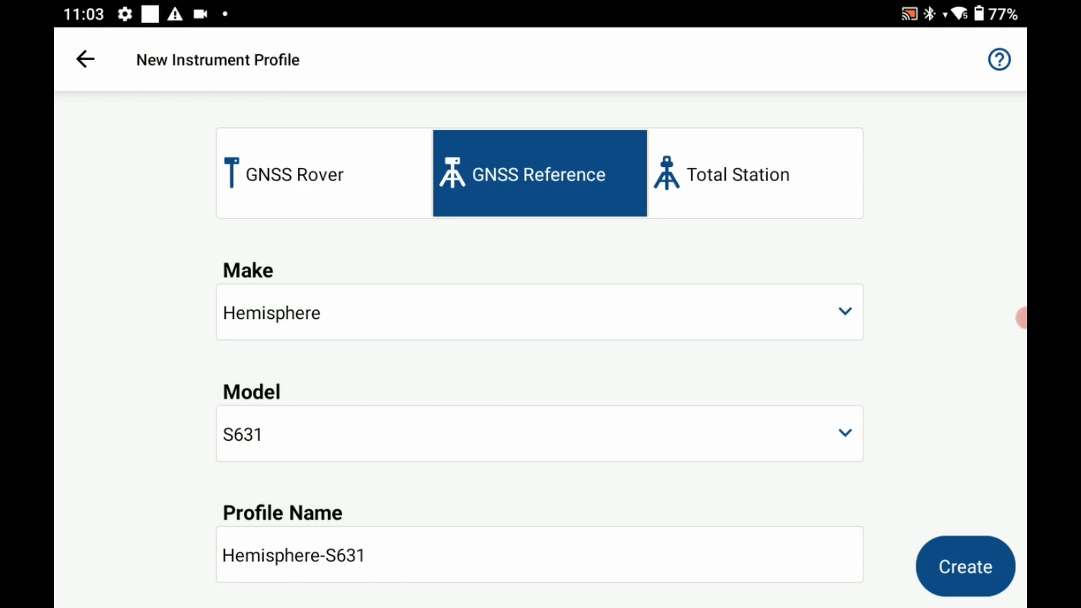
pyautogui.click(539, 554)
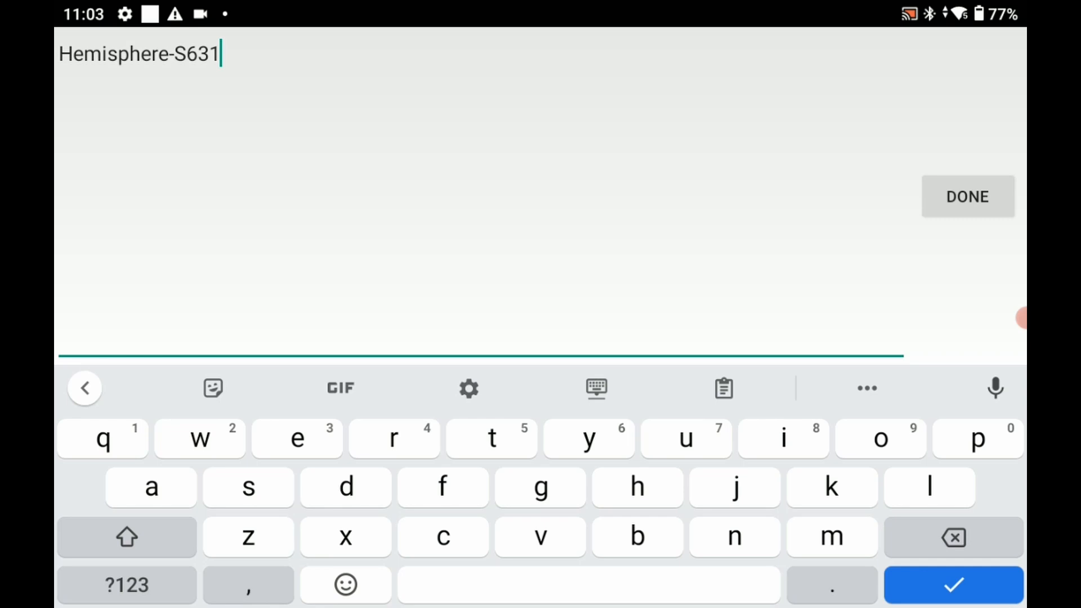
pyautogui.click(966, 196)
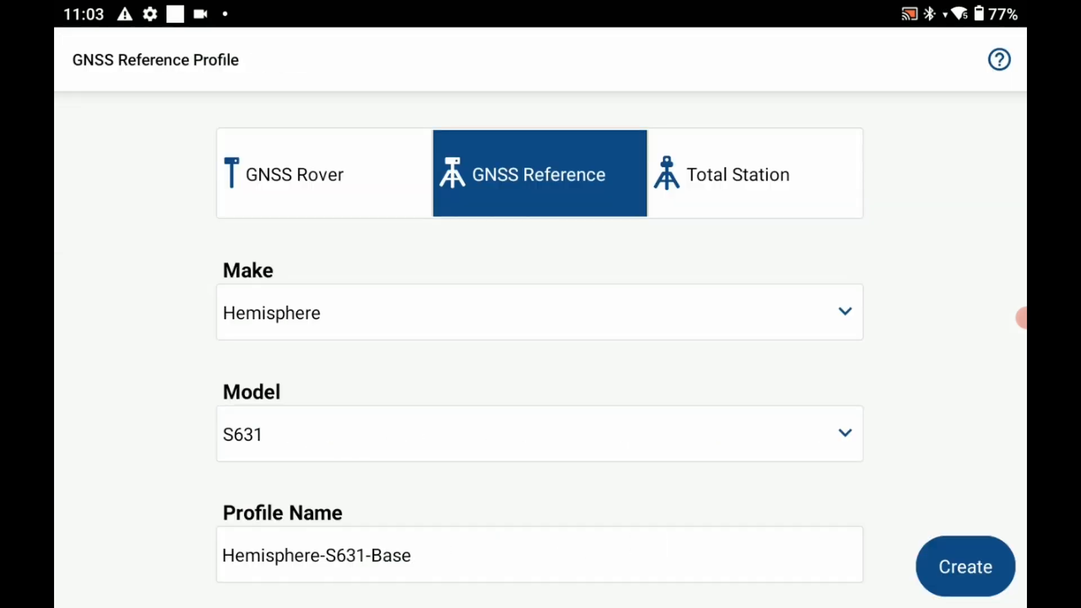
pyautogui.click(965, 567)
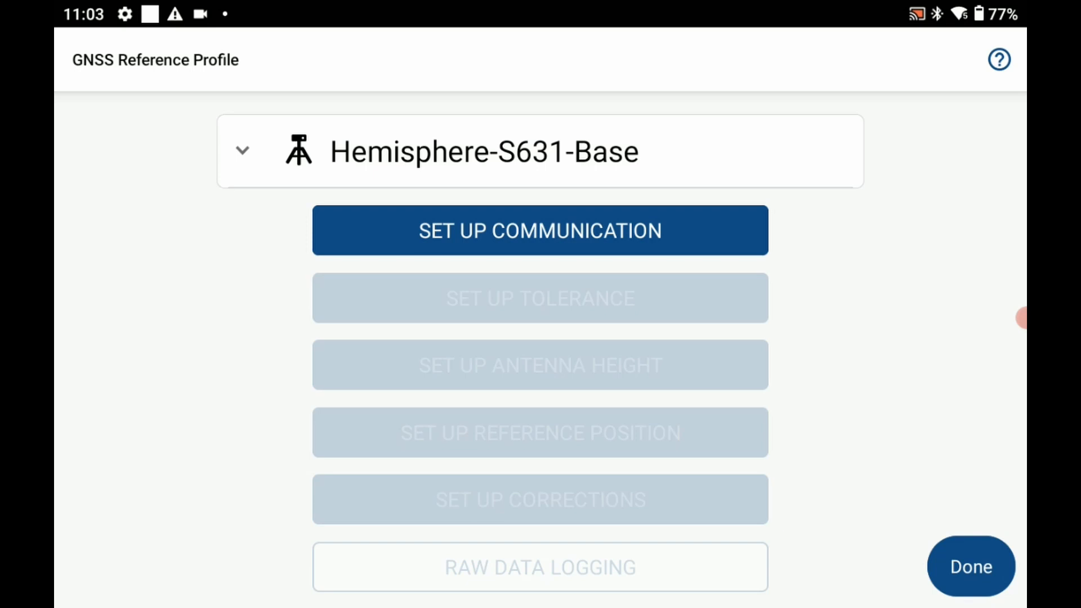
pyautogui.click(539, 229)
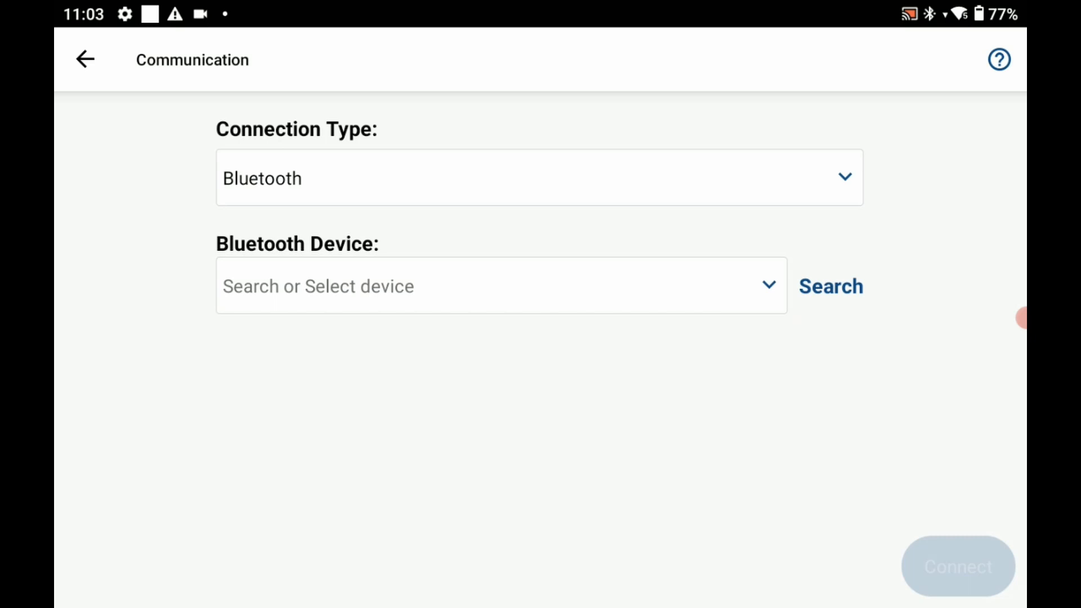
pyautogui.click(829, 286)
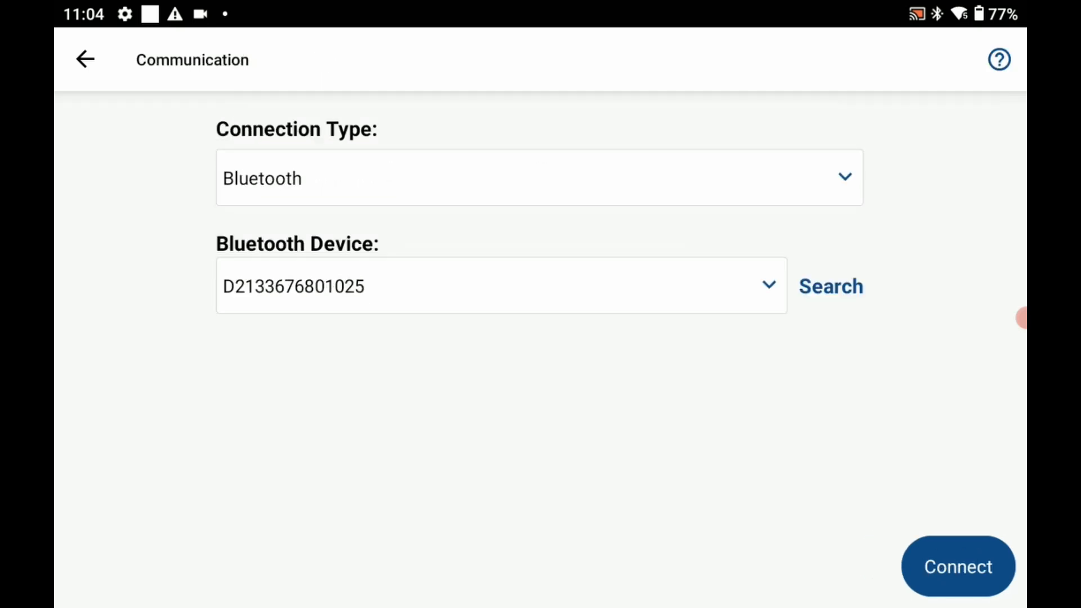
pyautogui.click(957, 567)
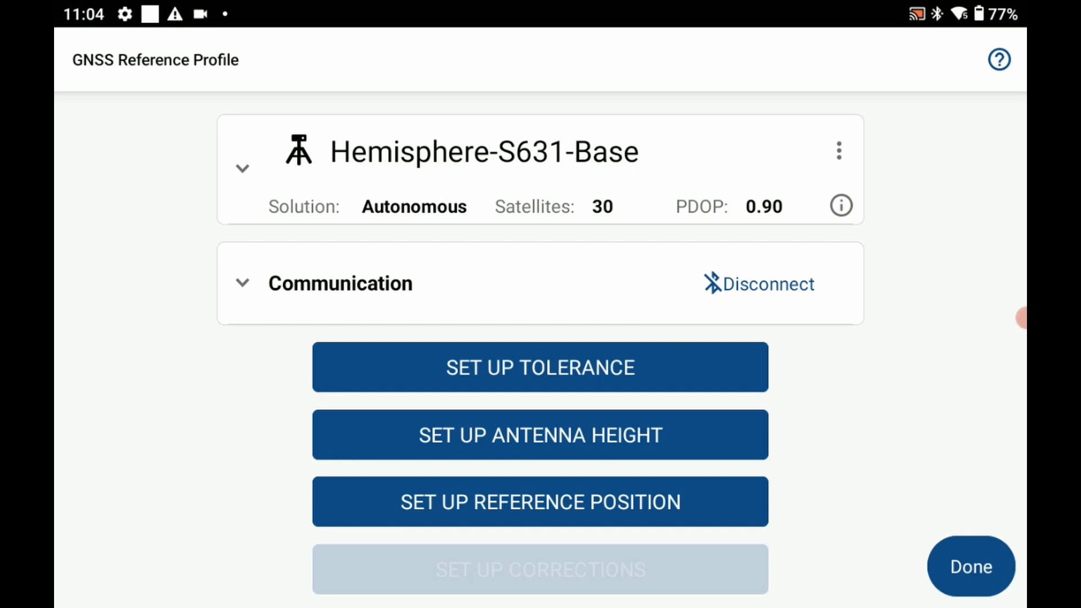
# Accept the tolerance settings and apply an antenna height of 1.500 m on the S631
pyautogui.click(539, 367)
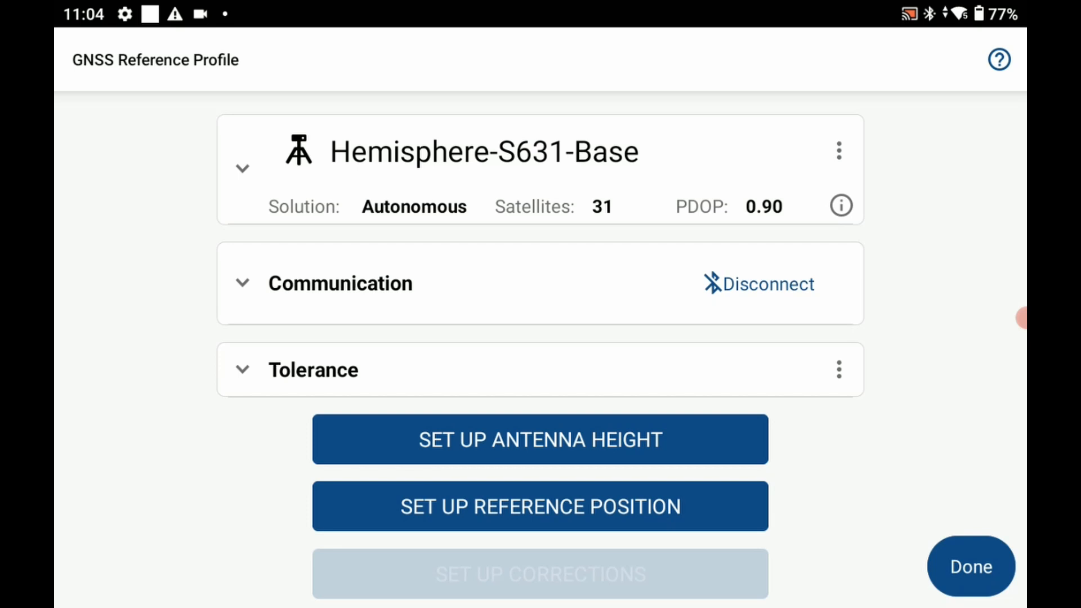
pyautogui.click(539, 439)
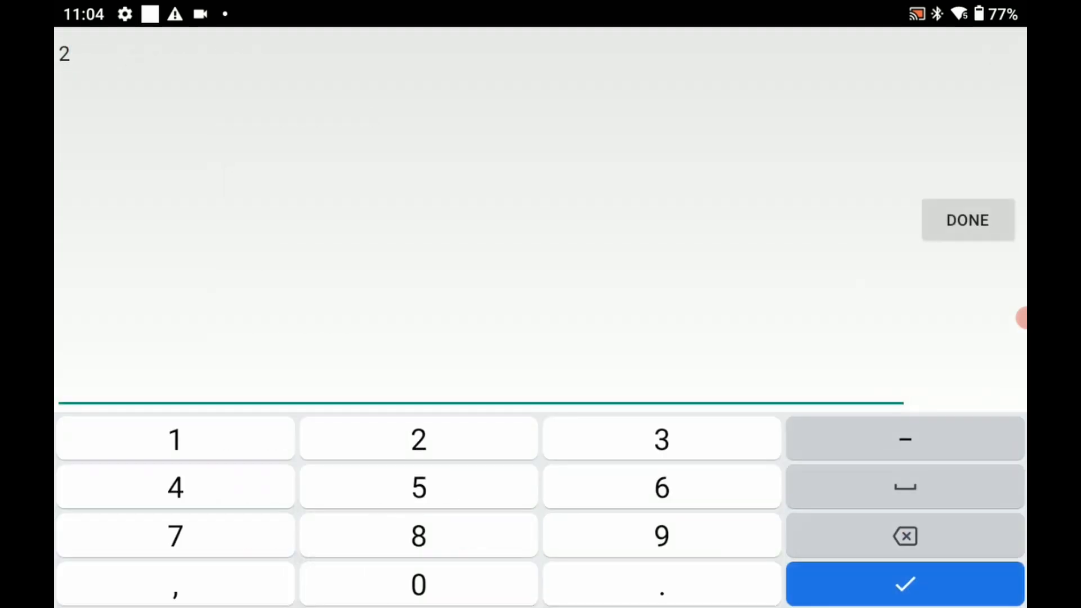
pyautogui.click(175, 438)
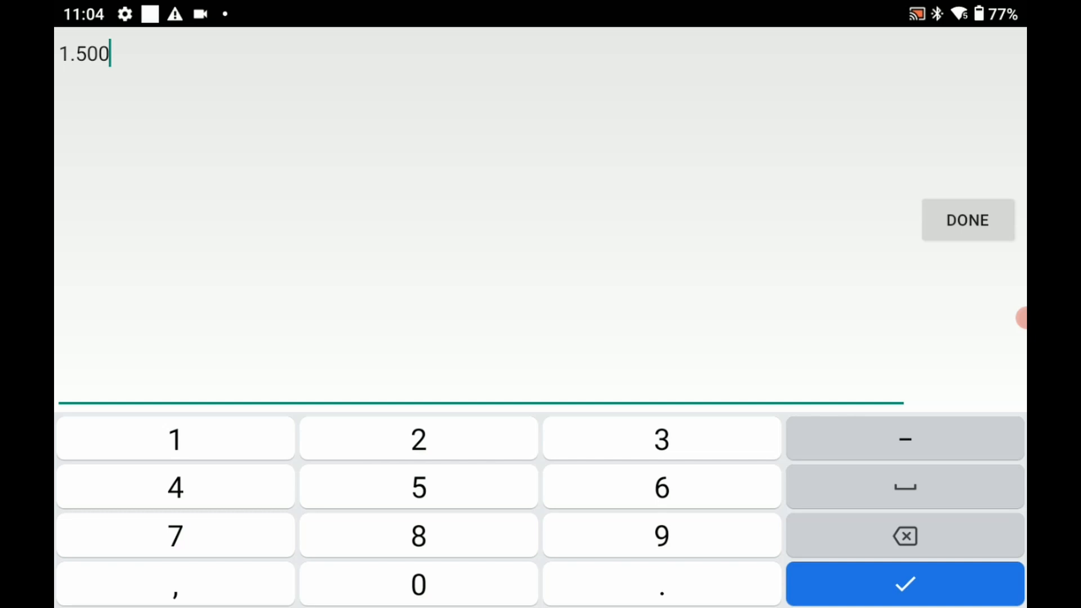
pyautogui.click(904, 583)
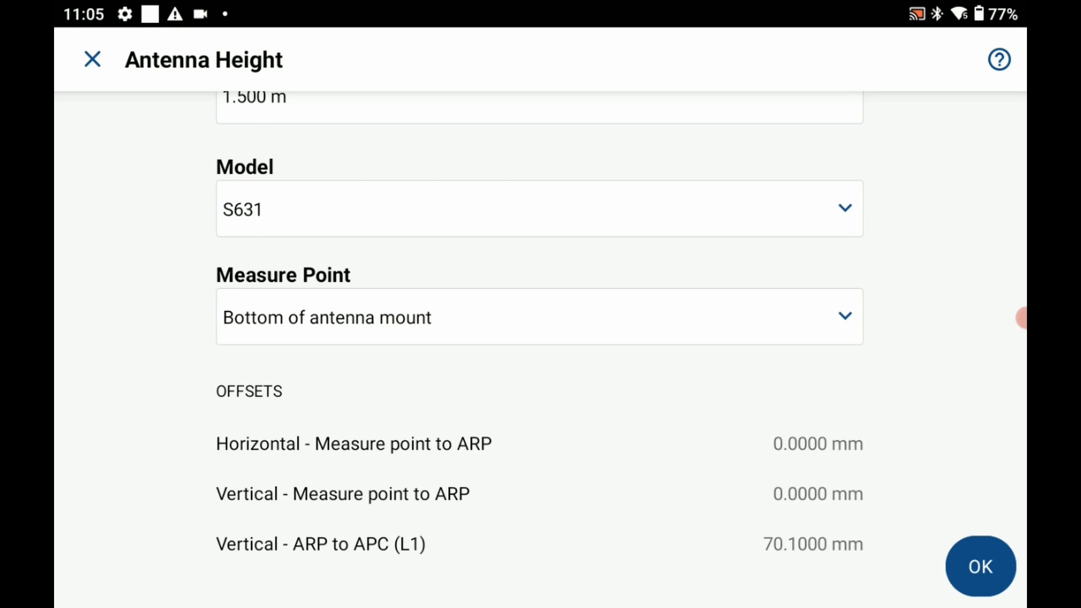
pyautogui.click(980, 566)
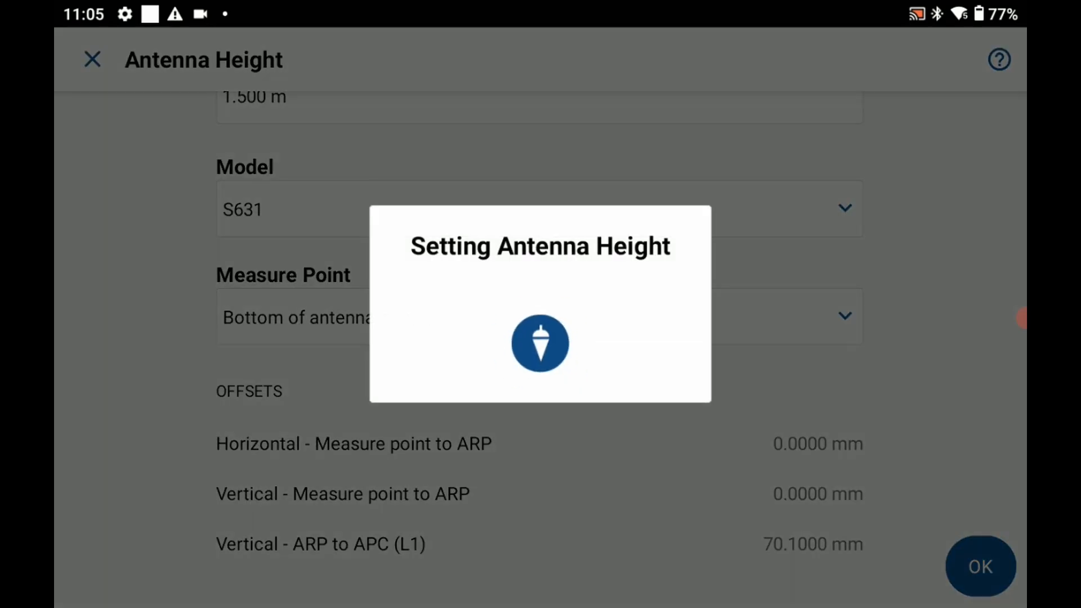
pyautogui.click(978, 567)
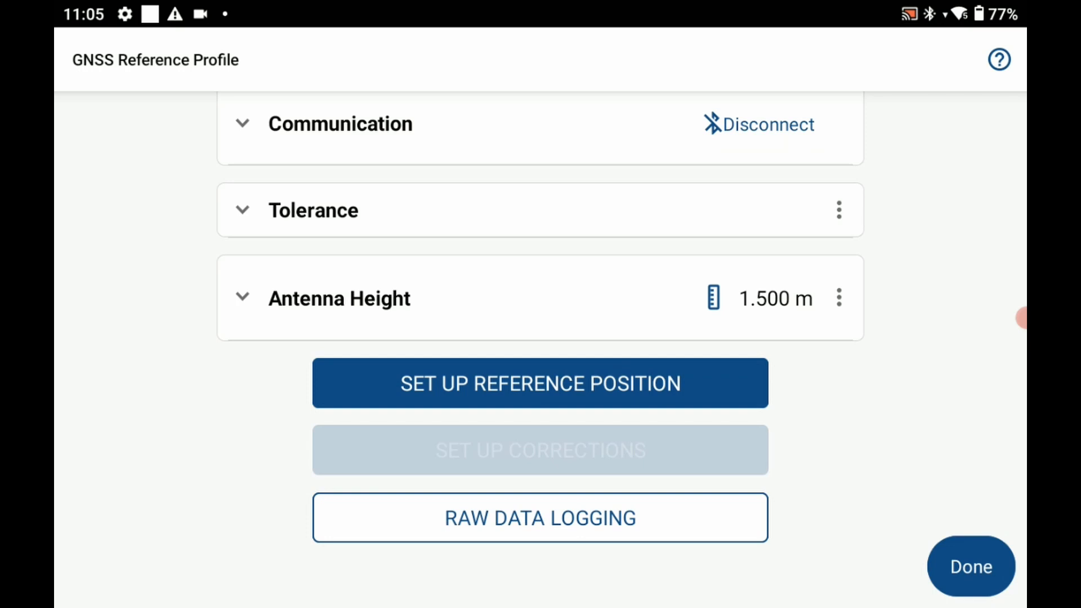
# Observe the averaged reference position and save it as control point 1
pyautogui.click(539, 383)
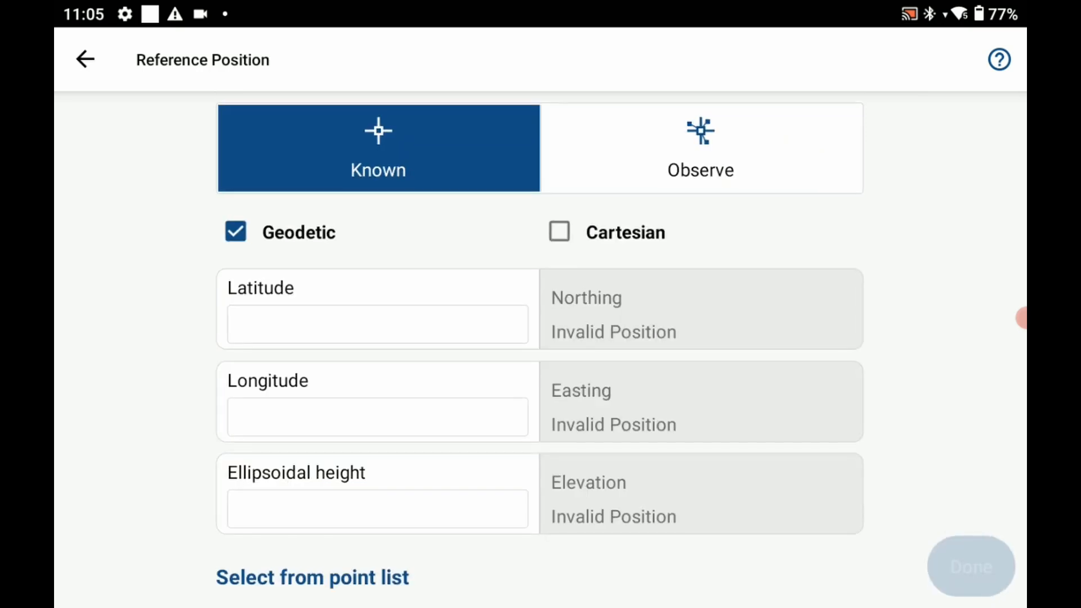
pyautogui.click(699, 147)
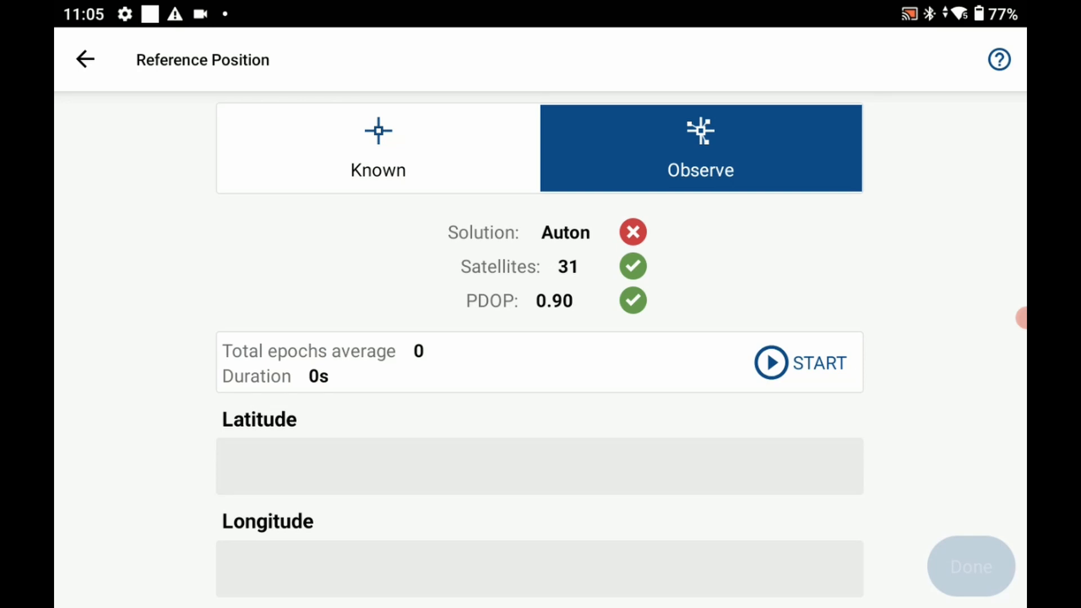
pyautogui.click(800, 363)
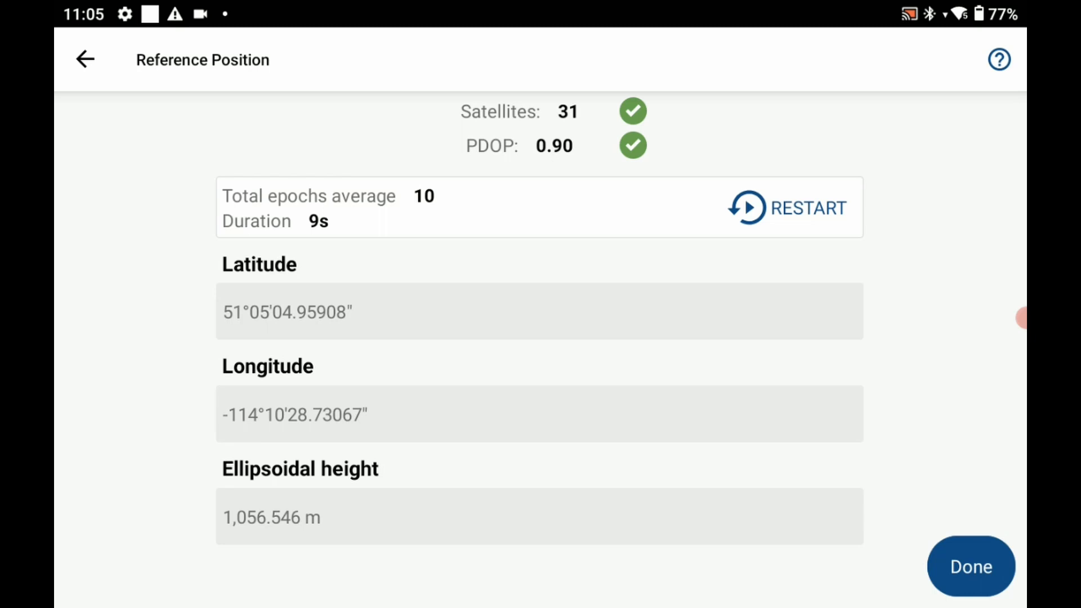
pyautogui.click(969, 567)
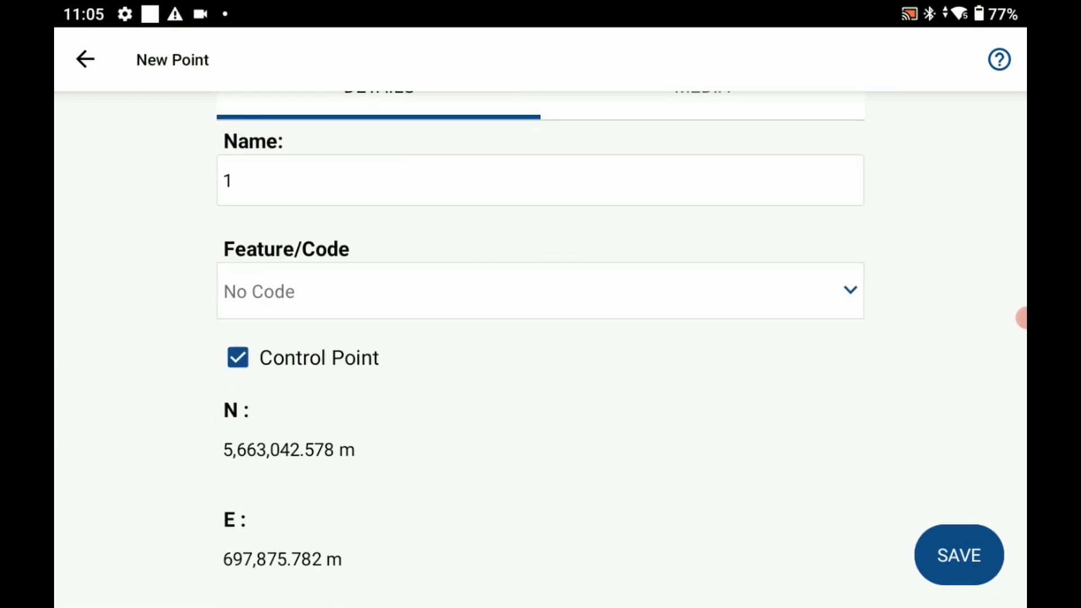
pyautogui.scroll(-3)
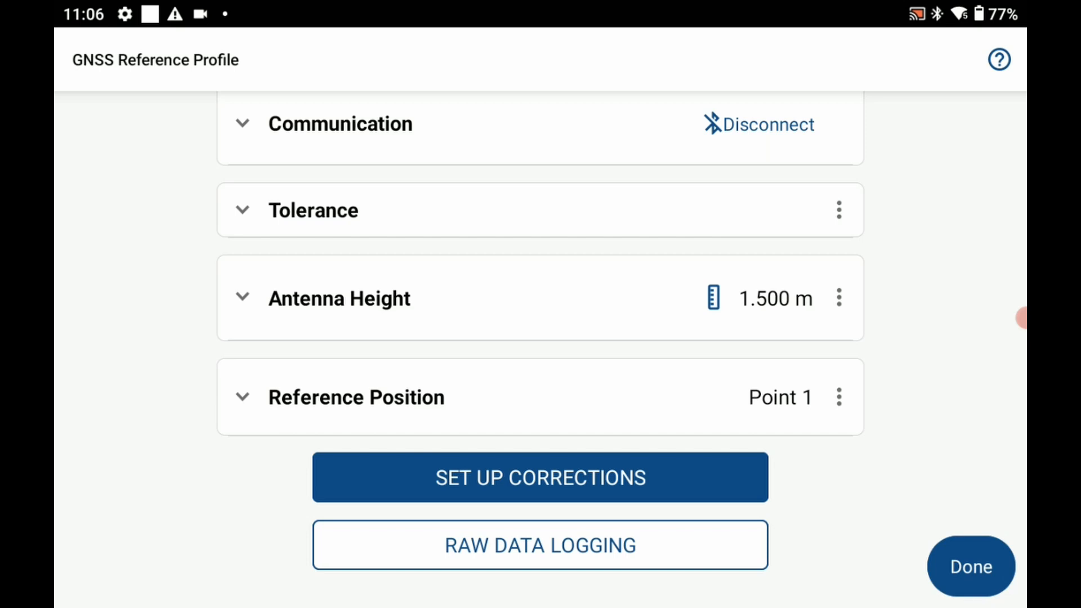
# Choose the UHF Radio Module as the corrections communication device
pyautogui.click(539, 477)
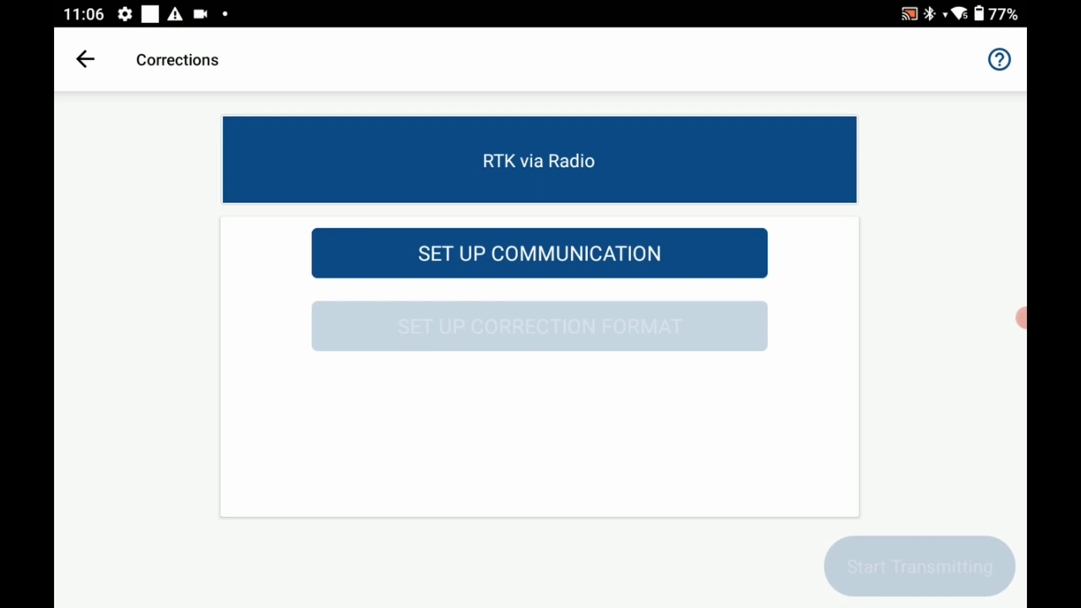
pyautogui.click(538, 253)
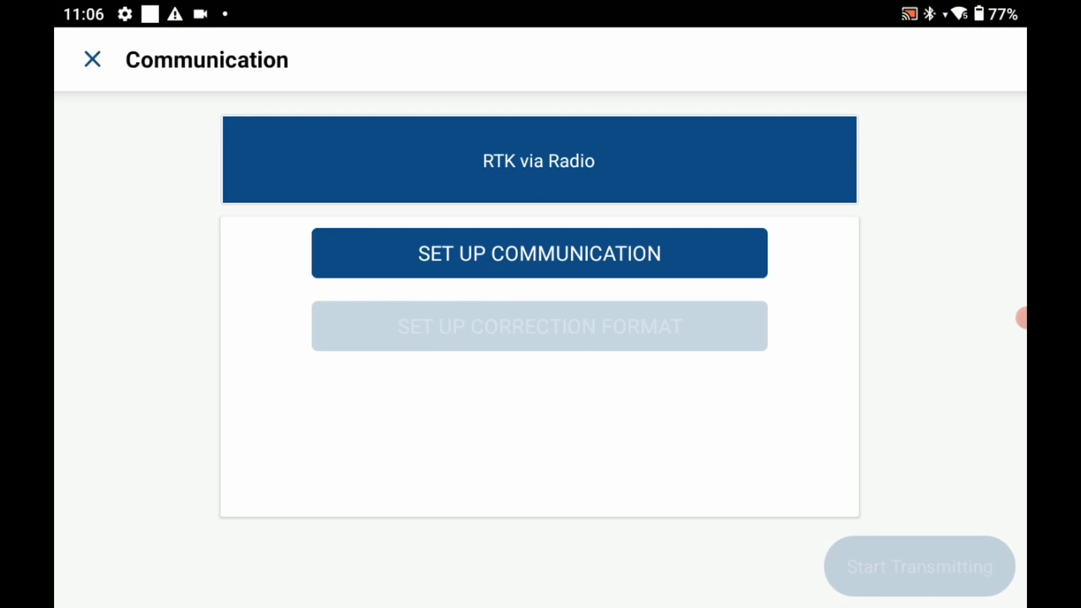
pyautogui.click(538, 253)
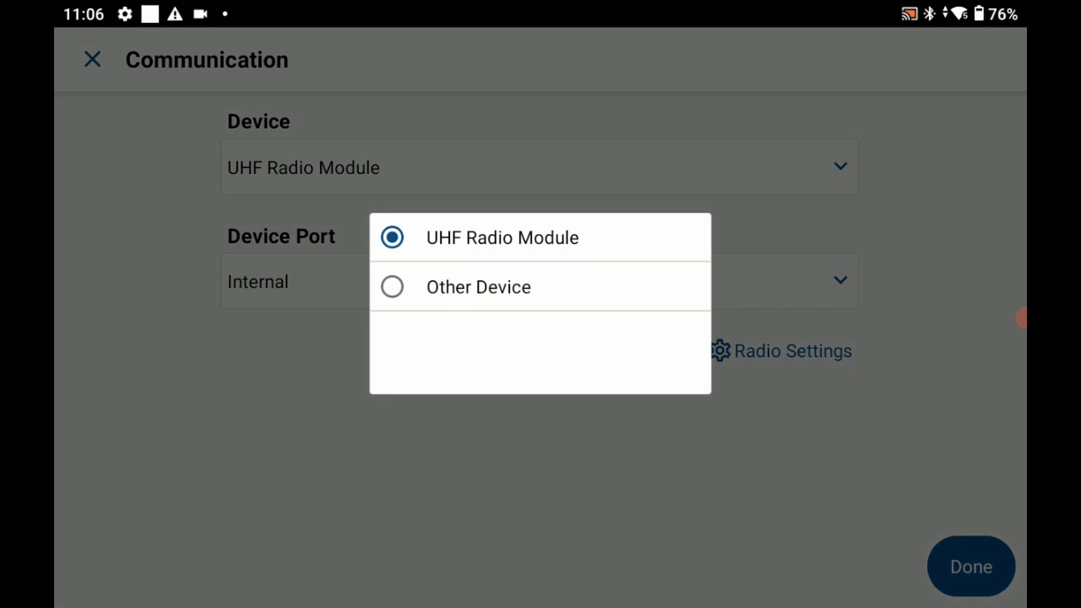
pyautogui.click(502, 238)
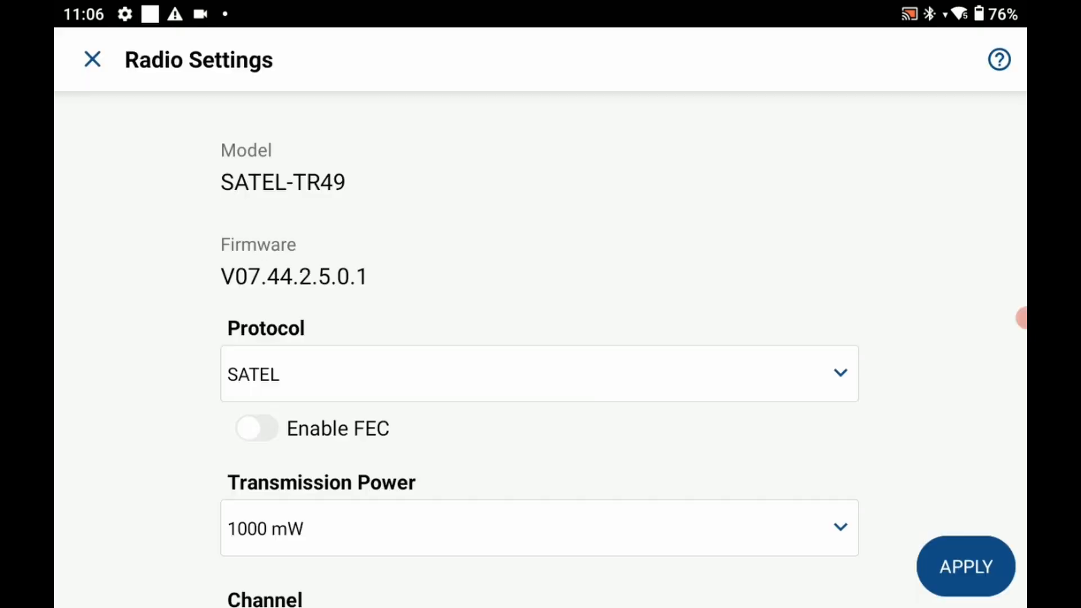
# Enable FEC in the radio settings, apply them and confirm the radio communication setup
pyautogui.scroll(-3)
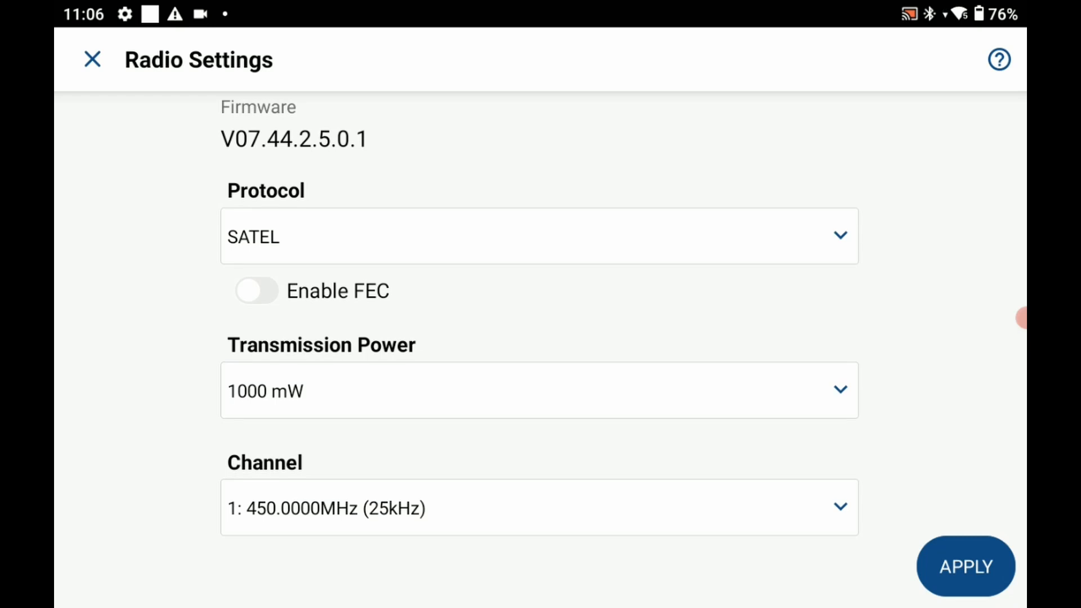
pyautogui.click(257, 291)
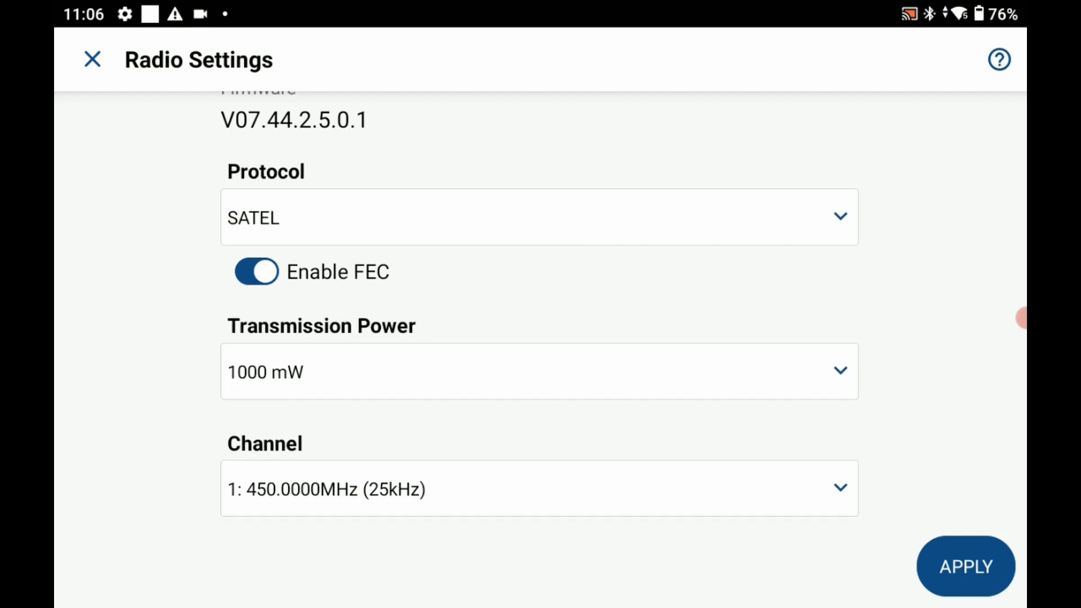
pyautogui.click(965, 567)
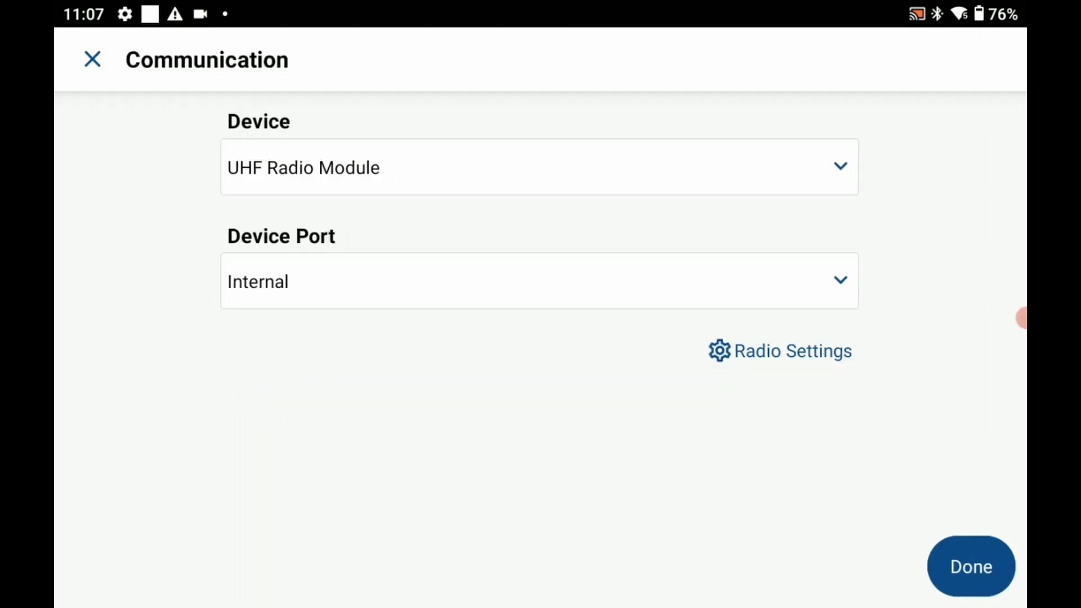
pyautogui.click(969, 566)
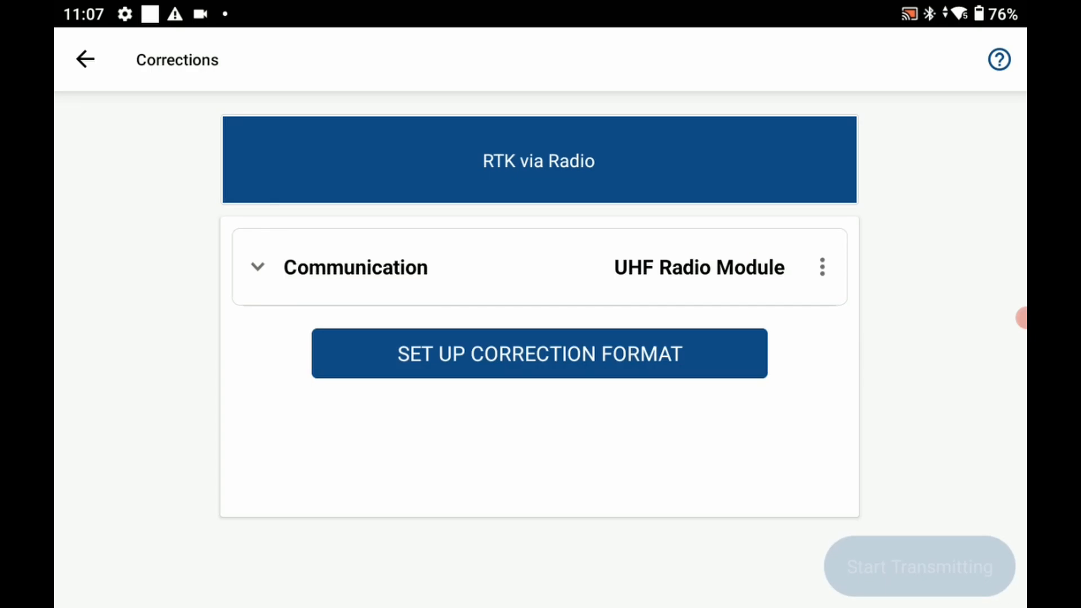
pyautogui.click(539, 352)
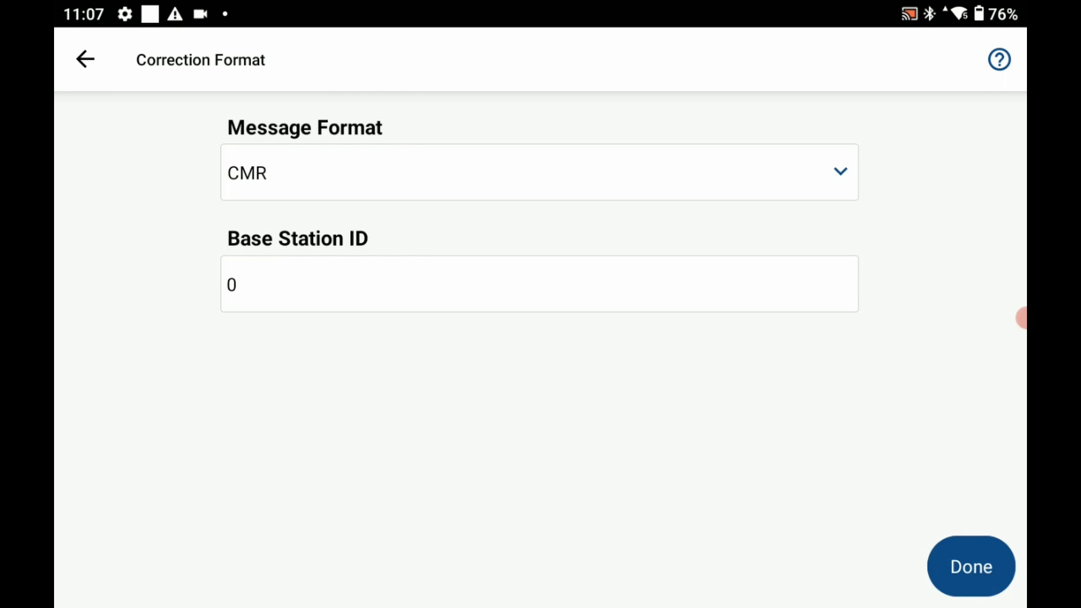
# Set the correction message format to Hemisphere ROX and finish corrections setup
pyautogui.click(539, 171)
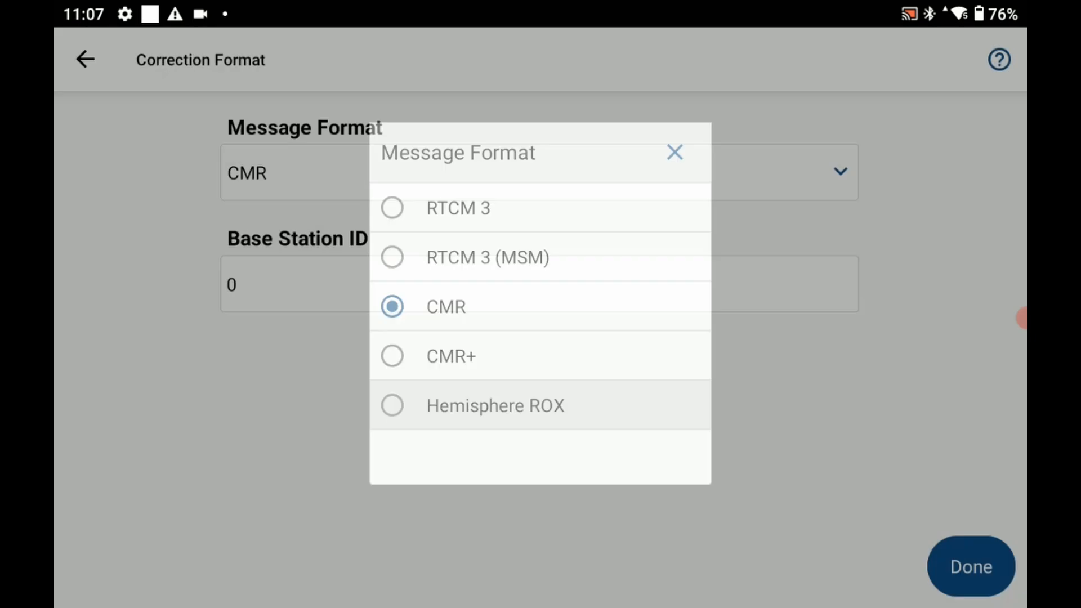
pyautogui.click(494, 406)
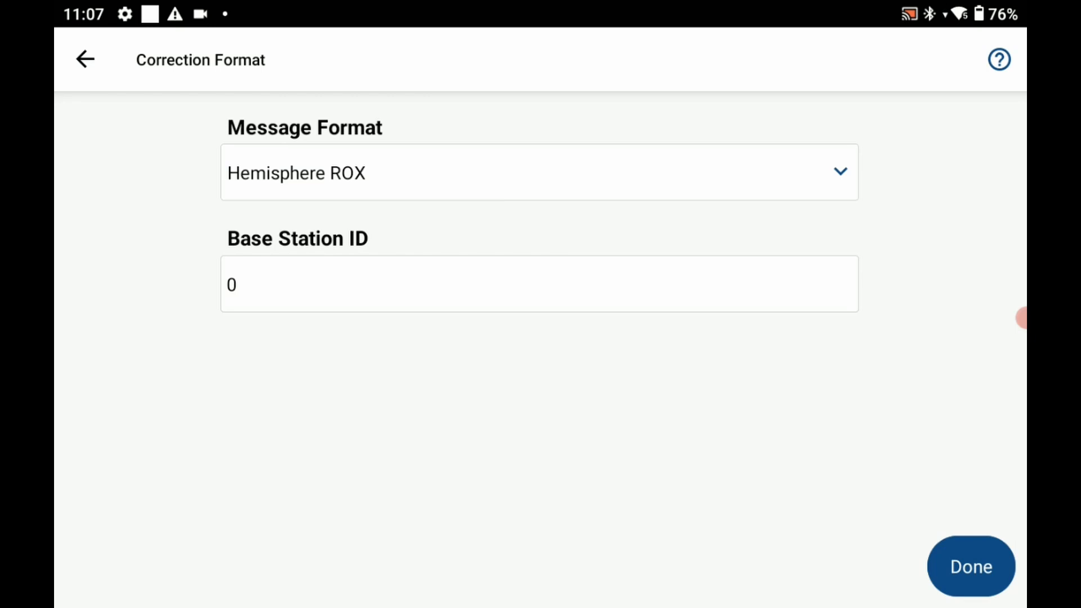
pyautogui.click(85, 60)
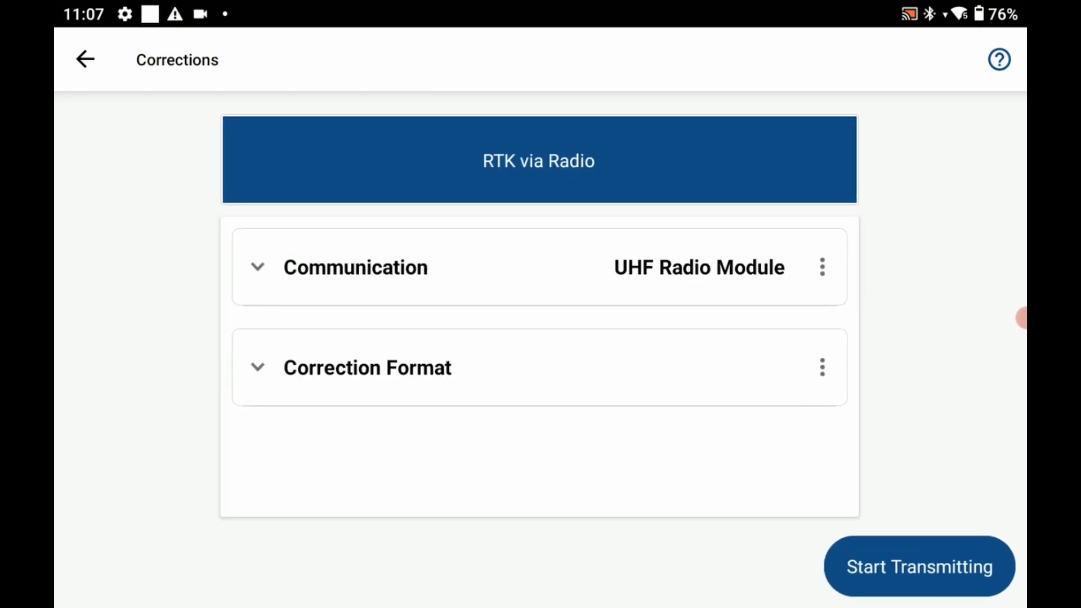
pyautogui.click(918, 567)
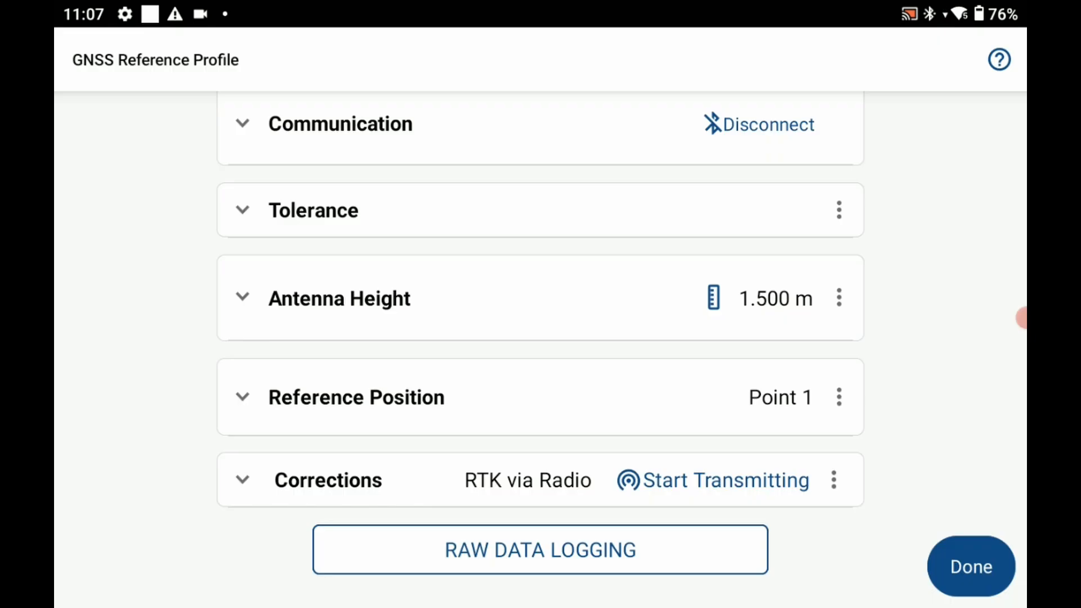
# Start transmitting the RTK via Radio corrections and return to Instrument Profiles
pyautogui.click(723, 480)
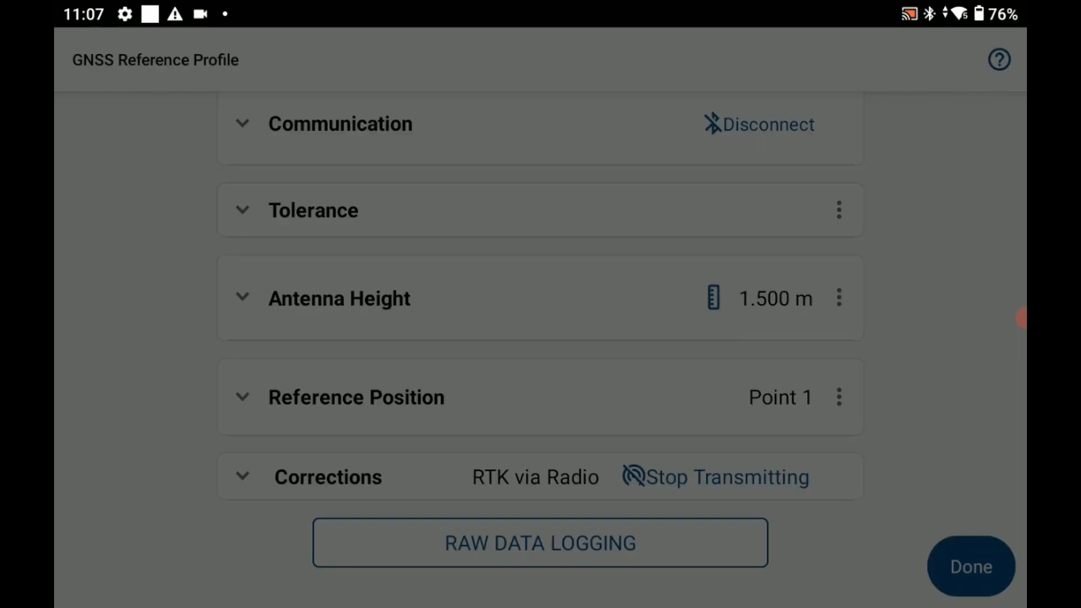
pyautogui.click(969, 566)
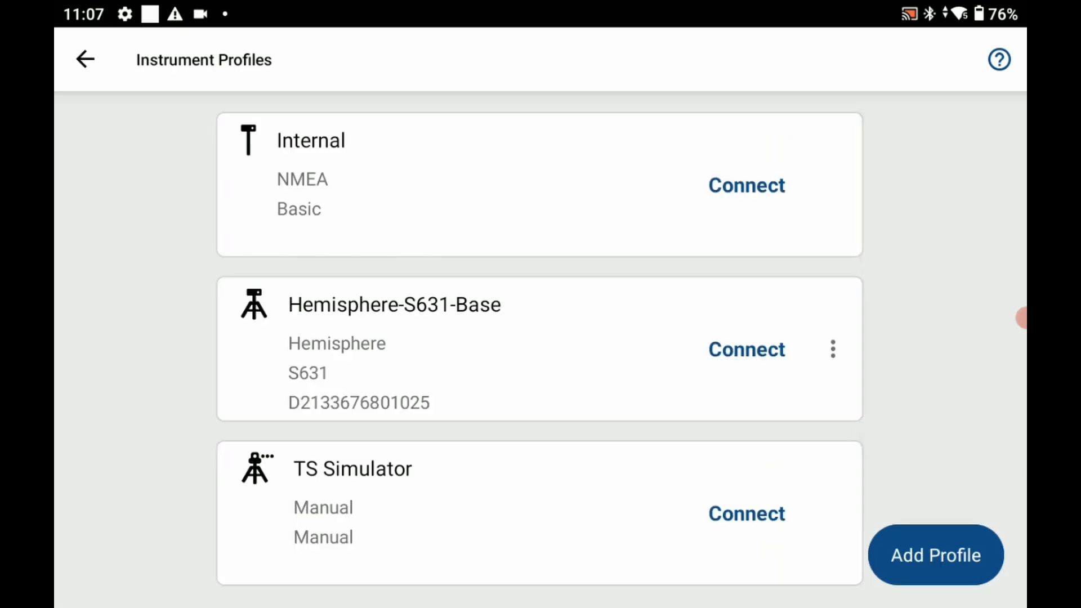